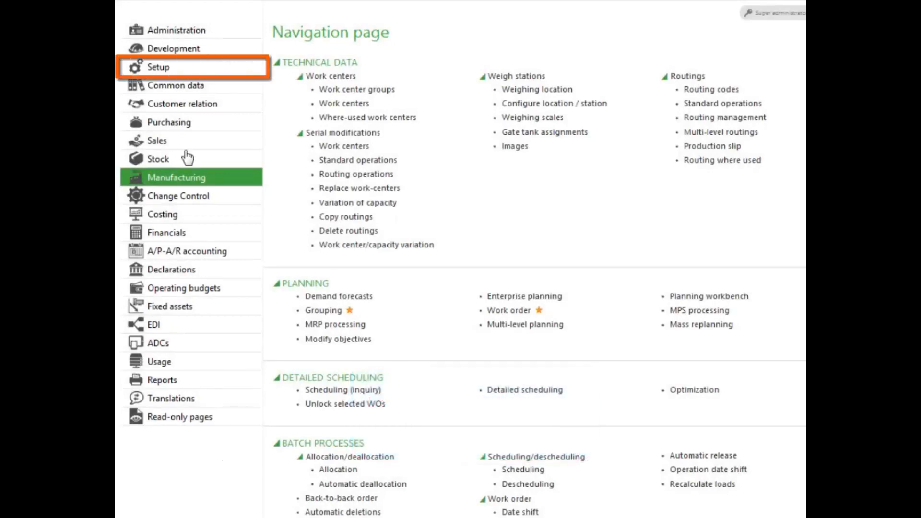
Go to Setup and choose the Sites function under Organizational structure
left_click(158, 66)
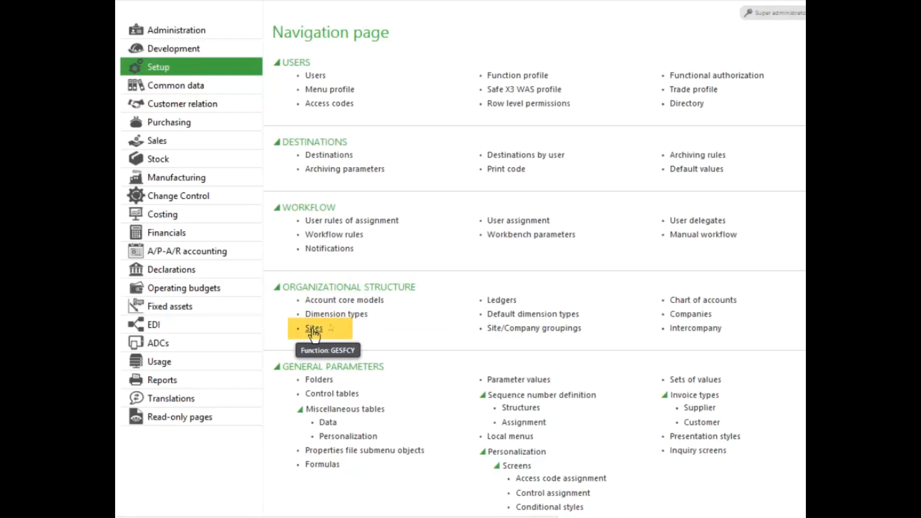
left_click(315, 328)
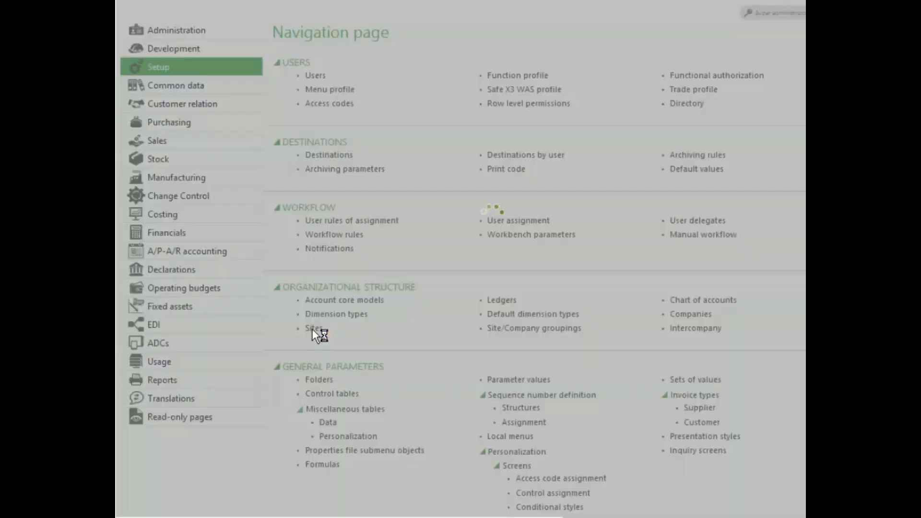
Expand the NA10 NA Discrete group and load site NA012 Bike & Toy Products
left_click(312, 329)
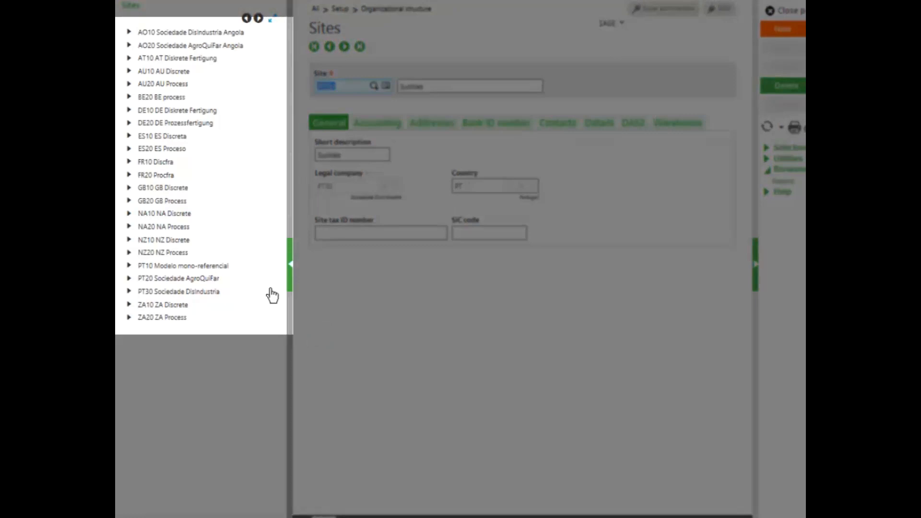
left_click(128, 216)
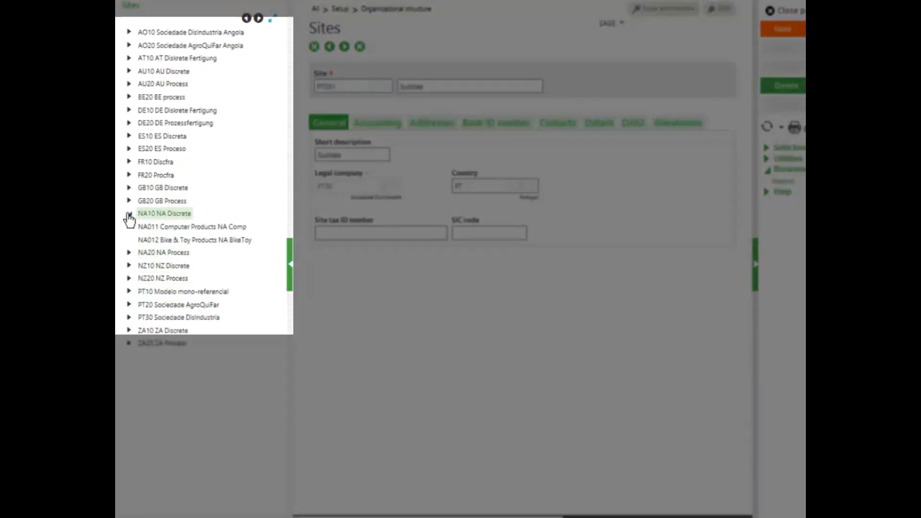
left_click(194, 240)
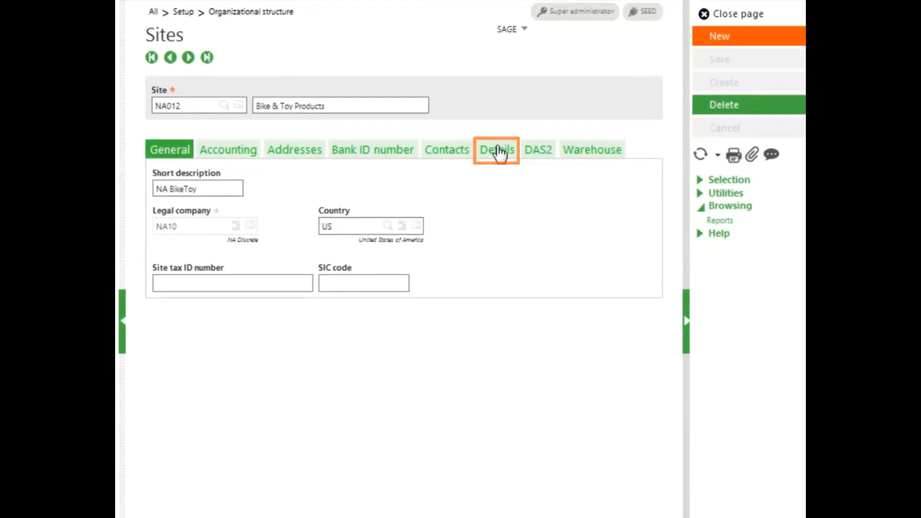
Show NA012's Details with site types, Monday–Friday workdays and the Unavailable calendar setting
left_click(497, 149)
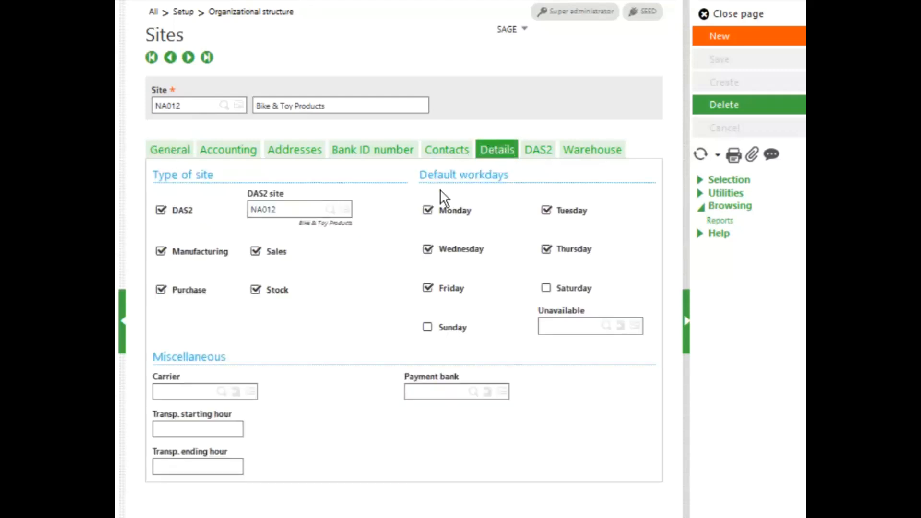
mouse_move(355, 319)
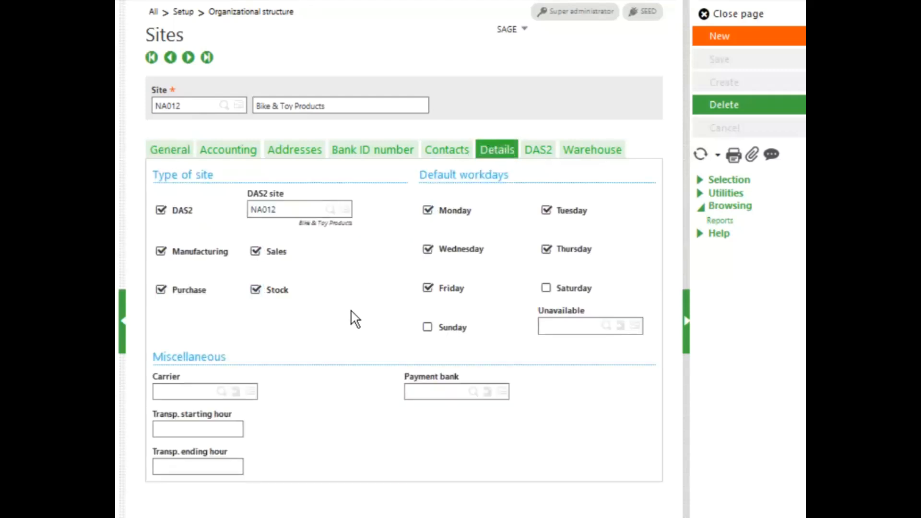
left_click(199, 251)
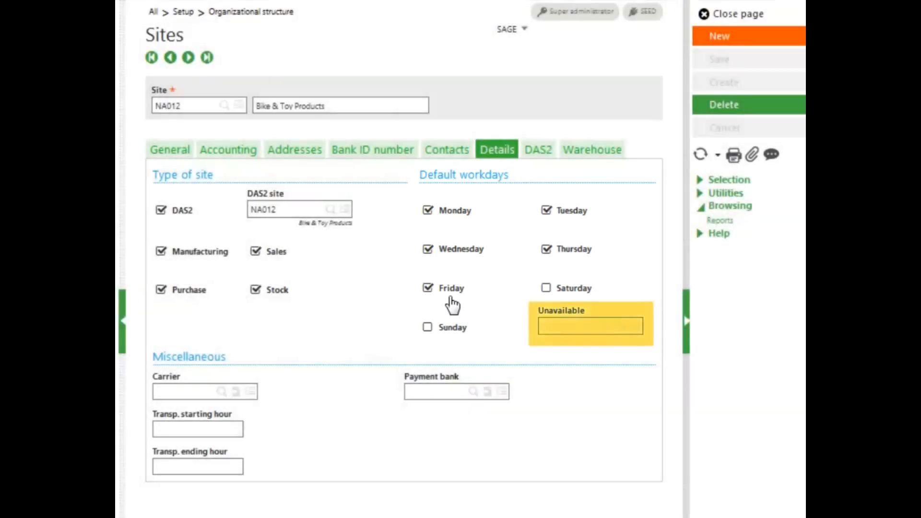
mouse_move(539, 323)
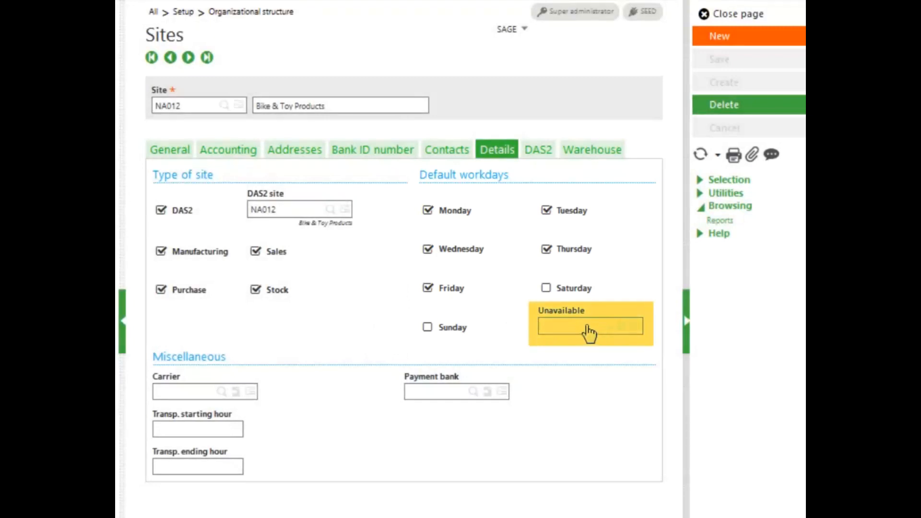
Drill down from the Unavailable field into the unavailable periods table (code AO14 showing)
left_click(584, 325)
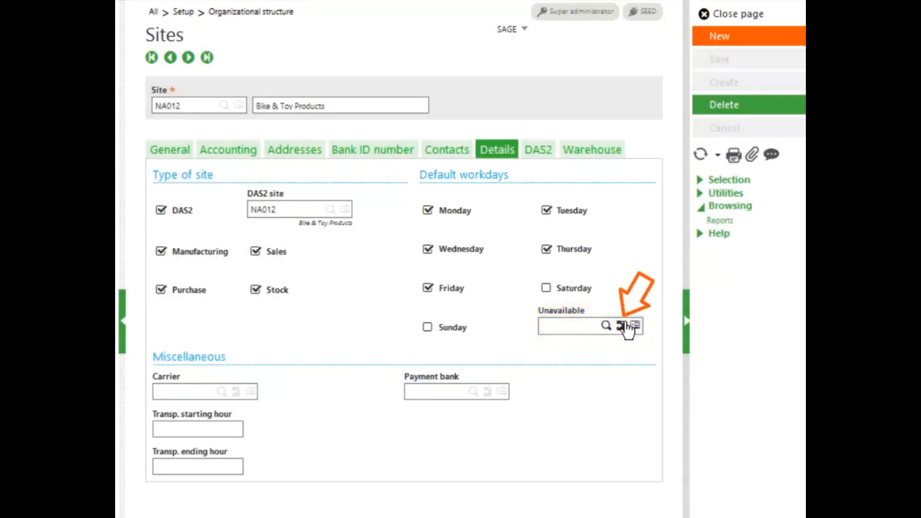
left_click(629, 326)
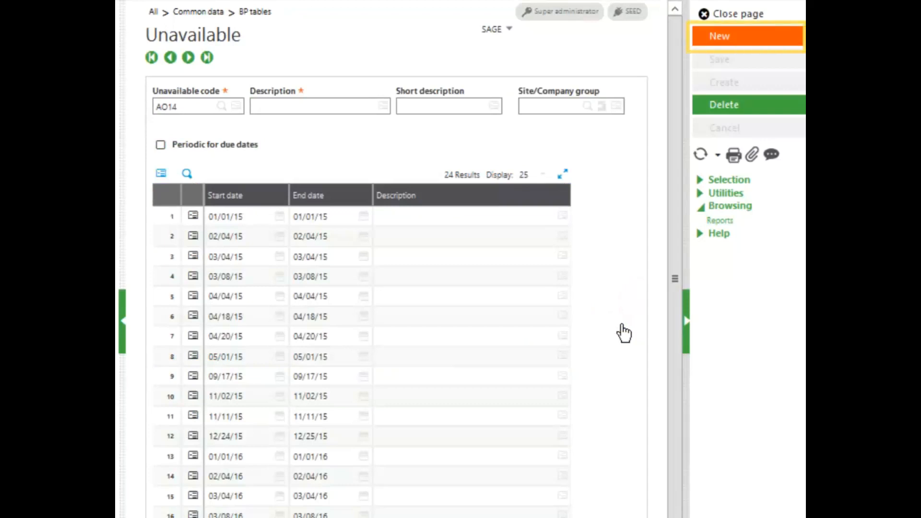
Begin new unavailable code C01 with description Company 1 and short description Co 1
left_click(747, 36)
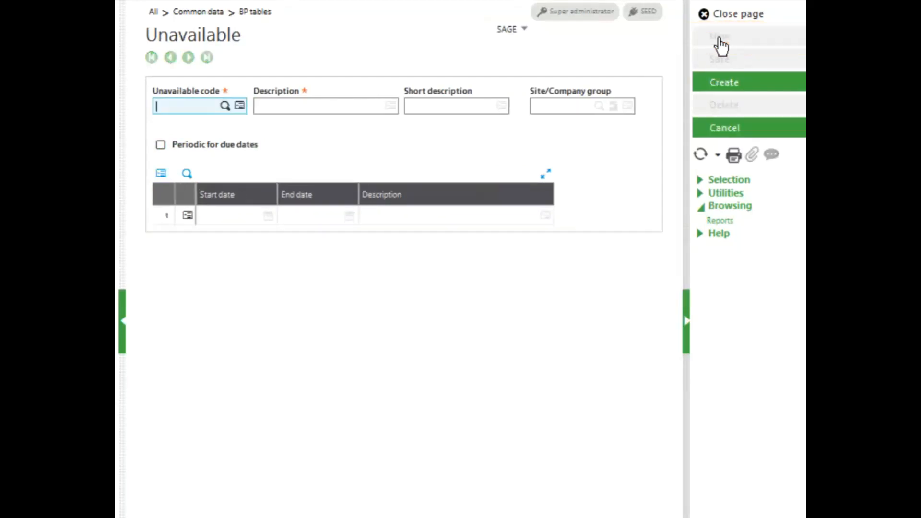
left_click(188, 106)
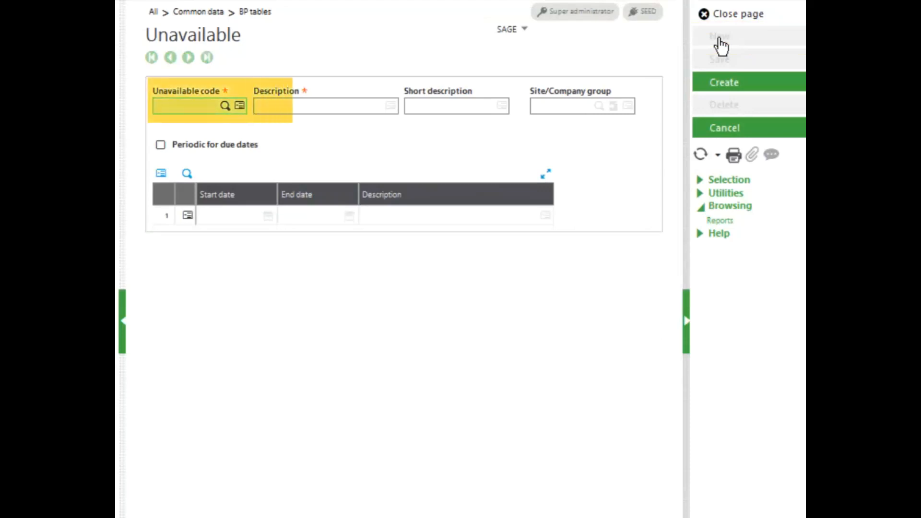
type("C01")
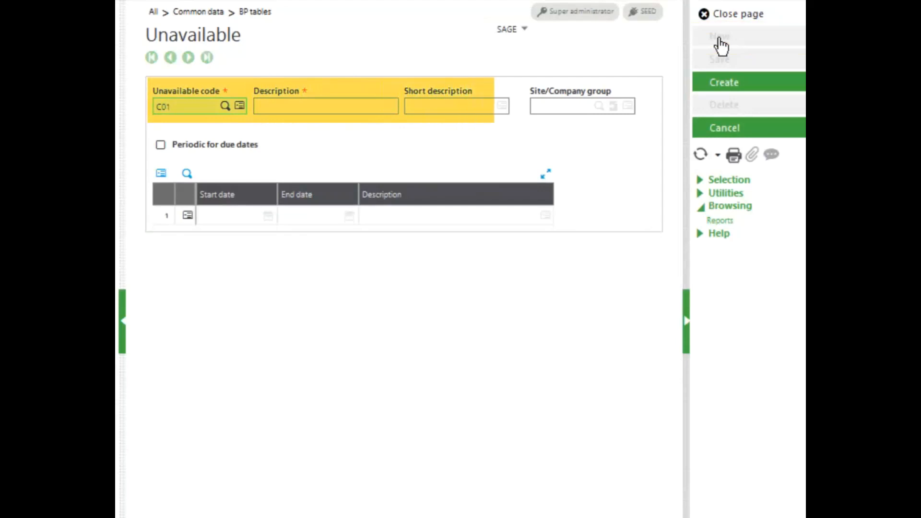
type("Co 1")
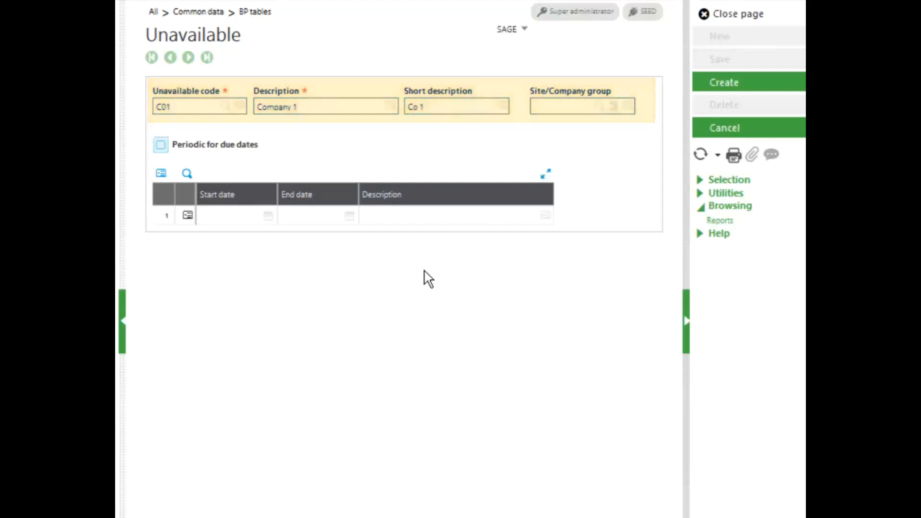
left_click(232, 215)
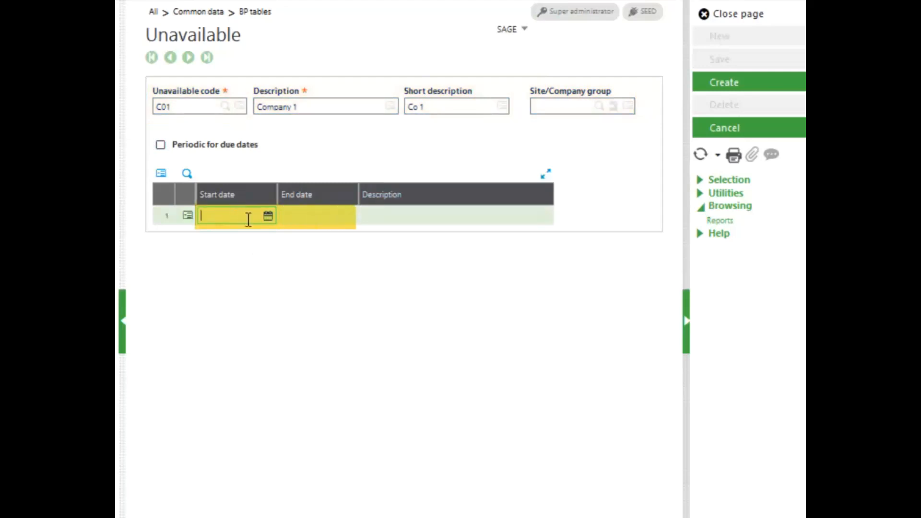
mouse_move(267, 216)
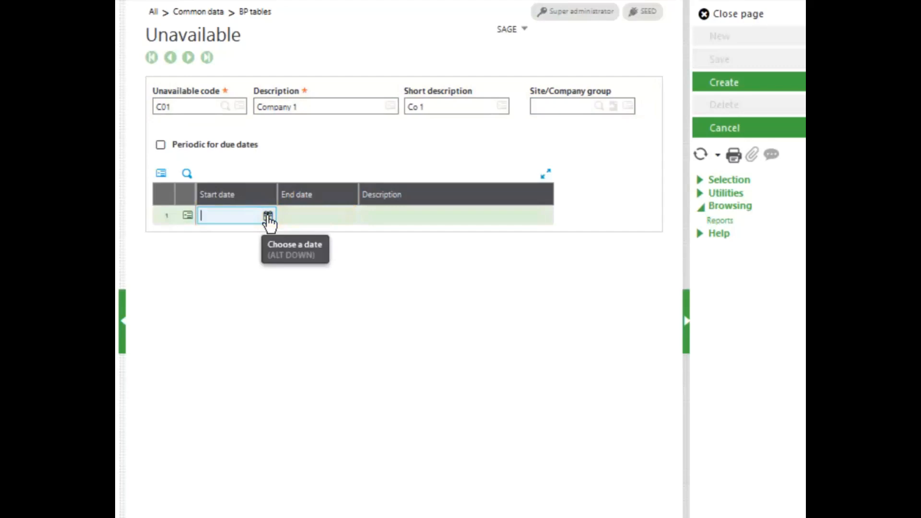
Set the period's start and end dates both to 12/26/16 via the date pickers
left_click(268, 215)
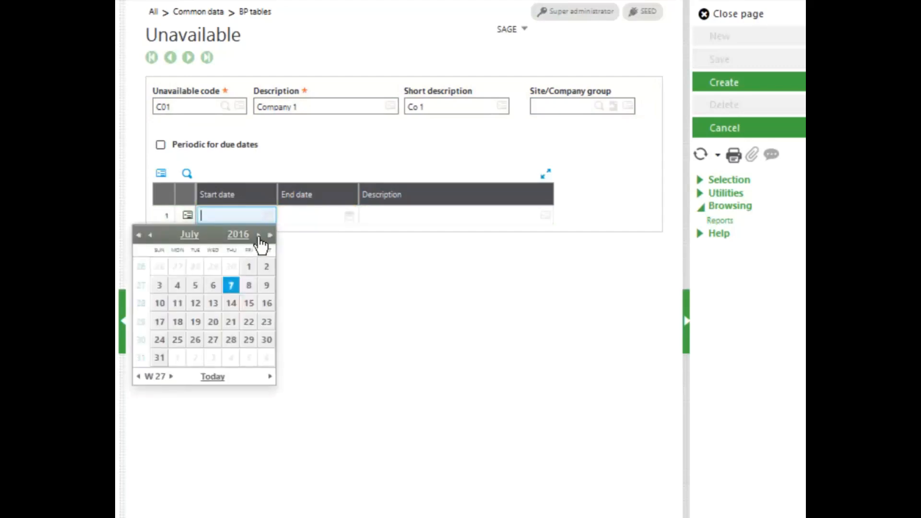
left_click(270, 235)
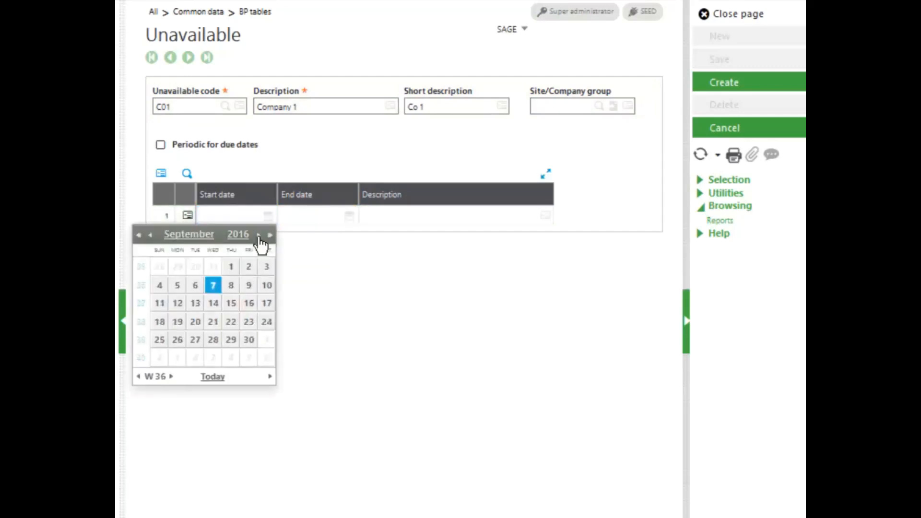
left_click(269, 235)
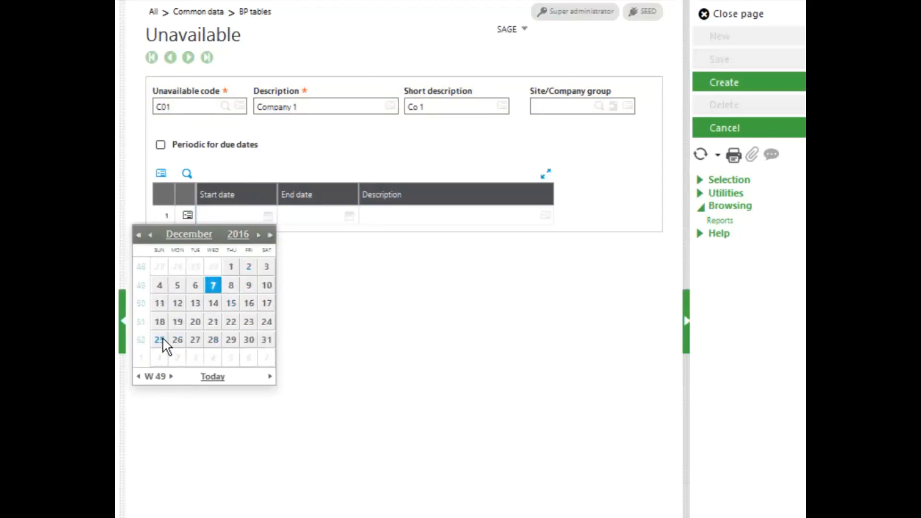
left_click(178, 340)
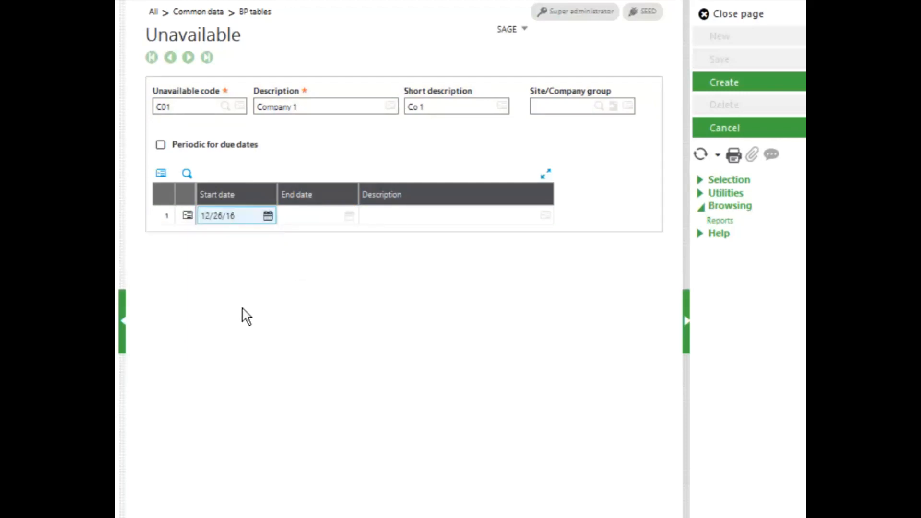
left_click(350, 215)
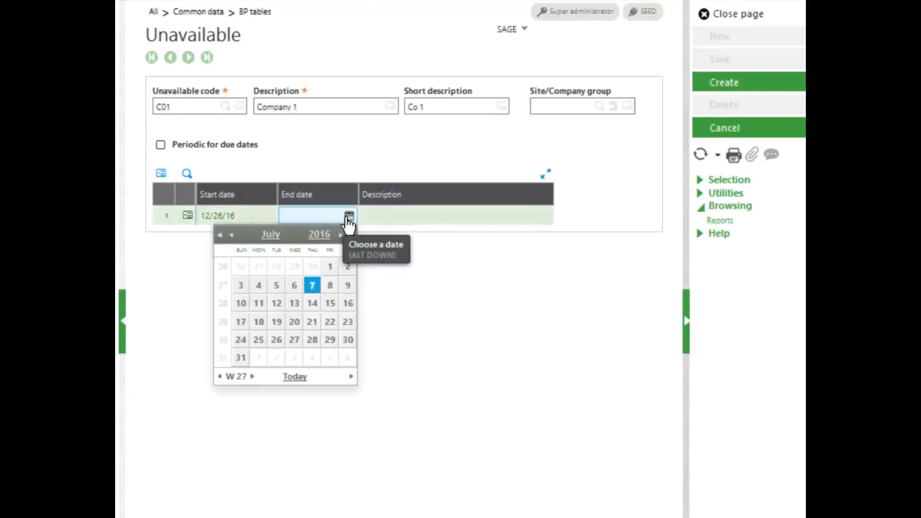
left_click(351, 234)
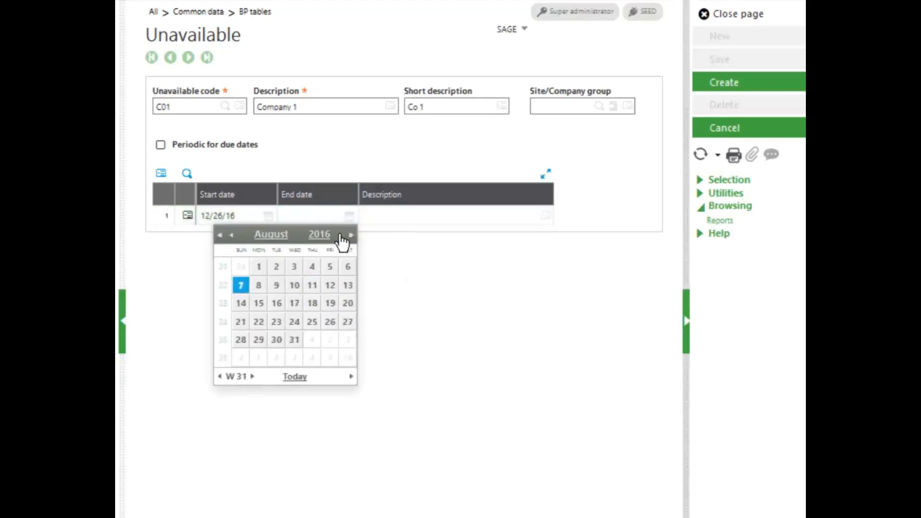
left_click(351, 234)
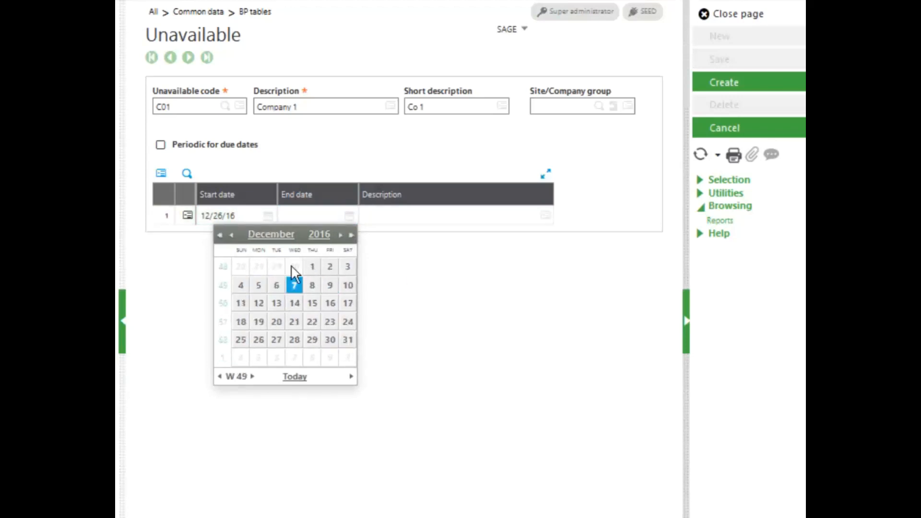
left_click(276, 285)
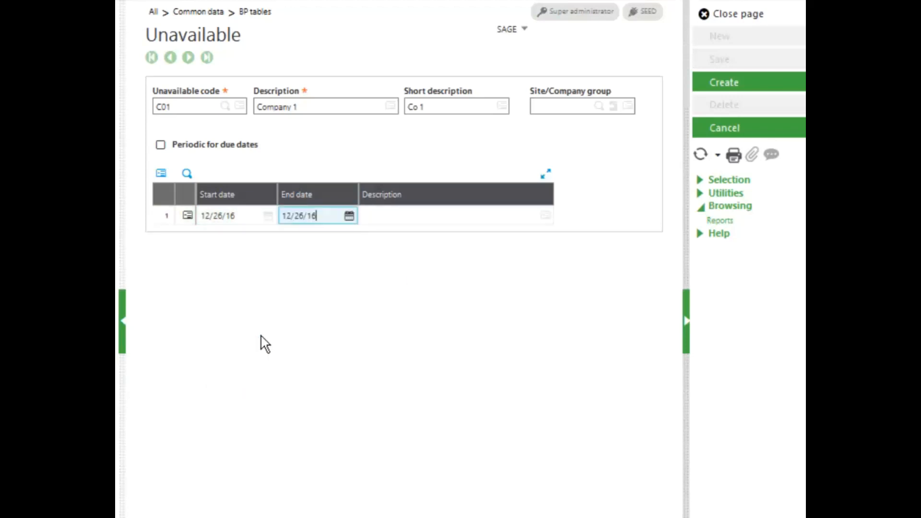
Describe the period as Holiday and create the C01 unavailable calendar record
type("Holiday")
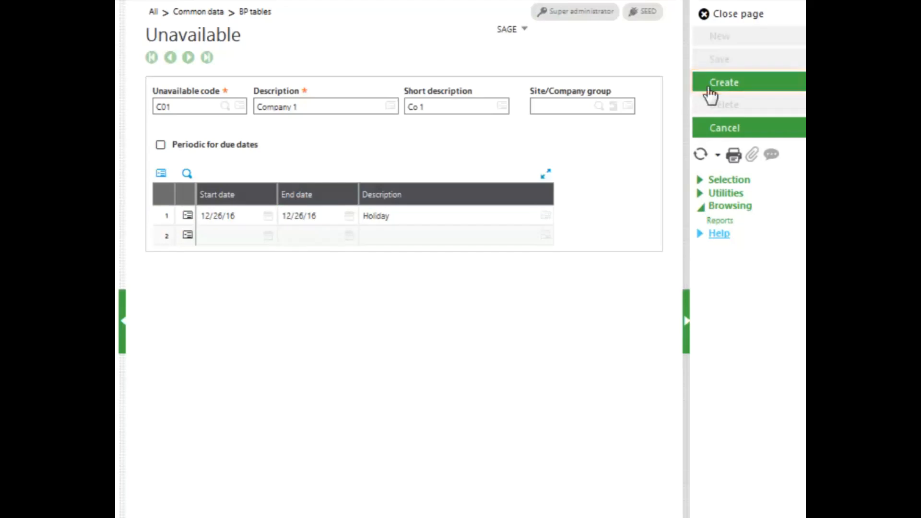
left_click(724, 83)
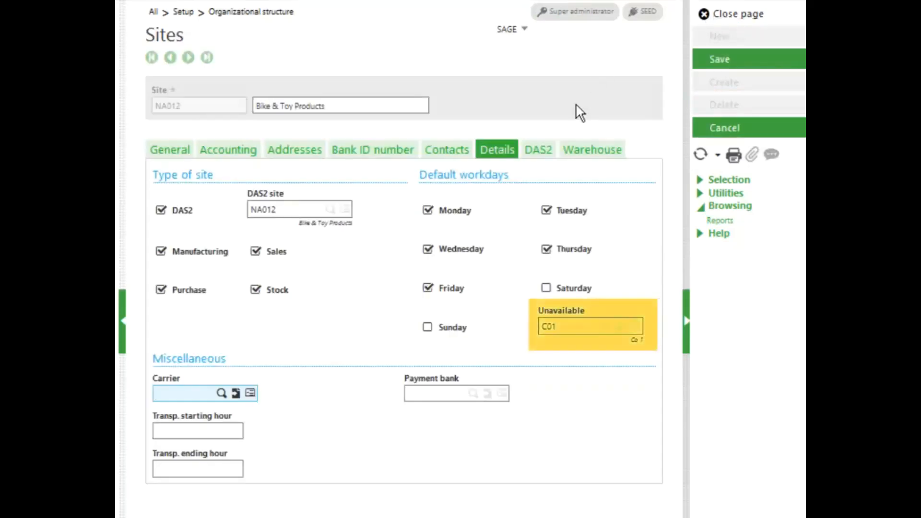
Enter C01 as NA012's unavailable calendar, then view the warehouse settings
left_click(570, 326)
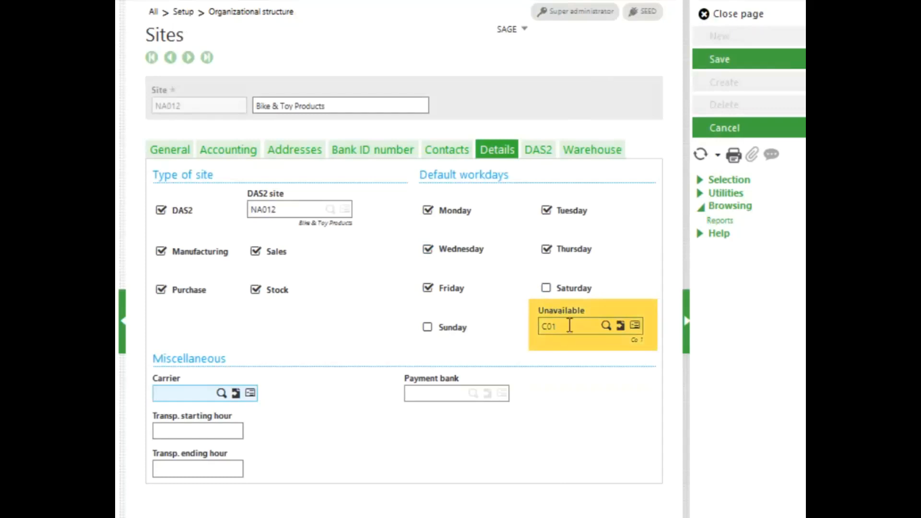
left_click(188, 392)
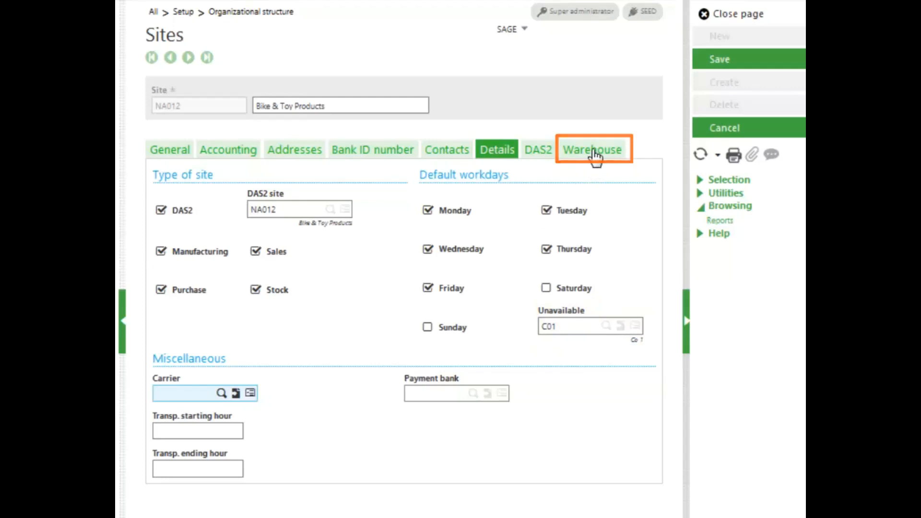
left_click(592, 149)
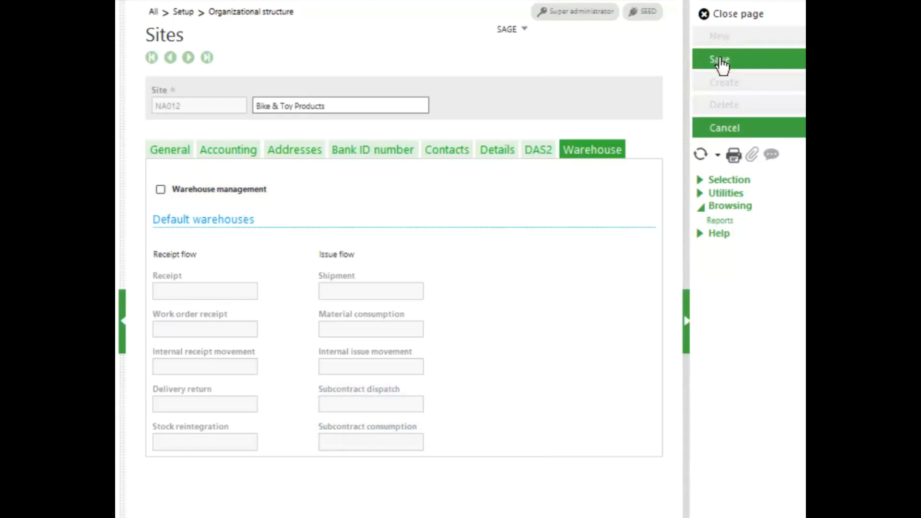
Save site NA012 and accept the business partner overwrite warning
left_click(719, 58)
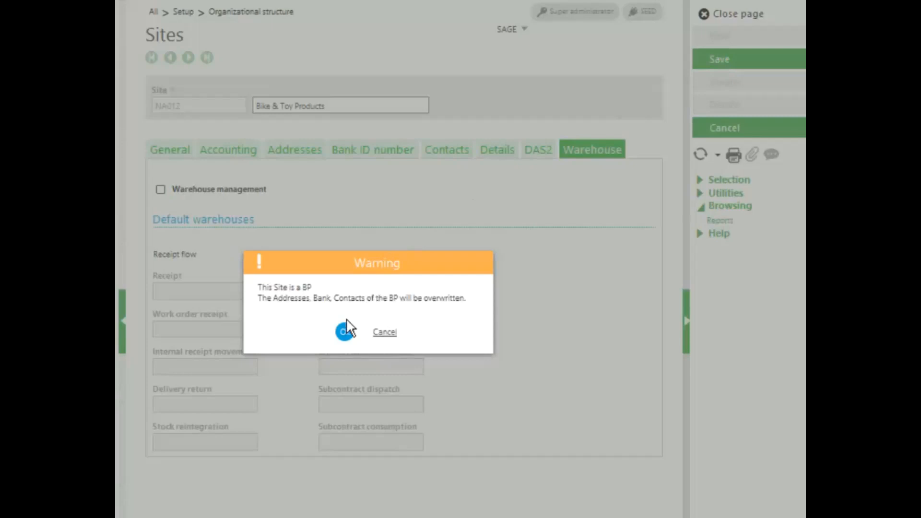
left_click(344, 331)
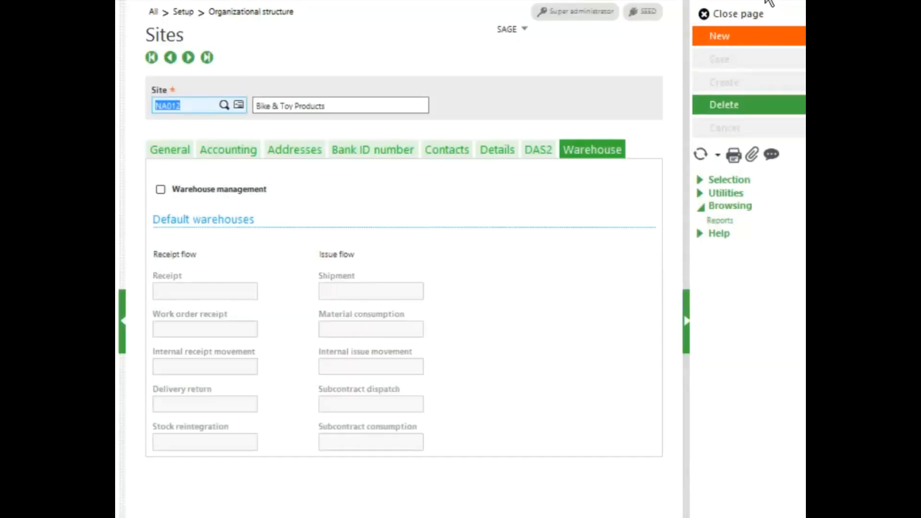
mouse_move(738, 13)
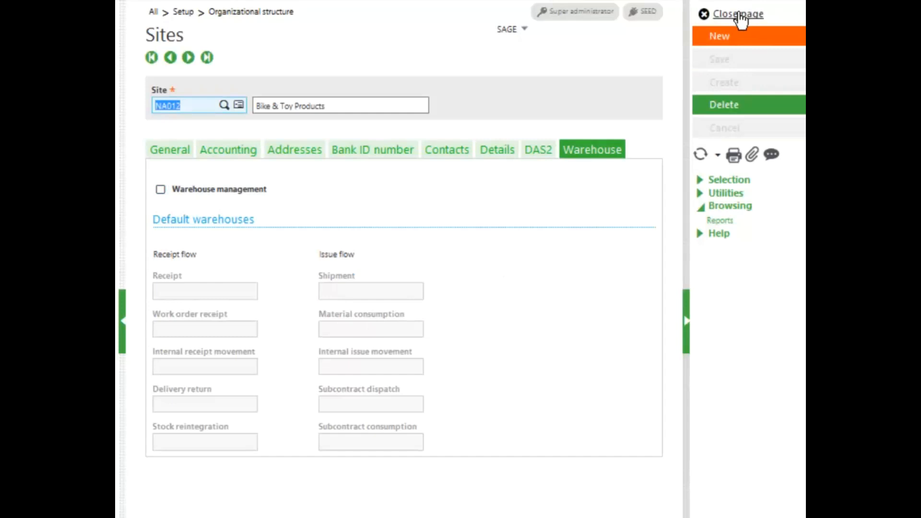